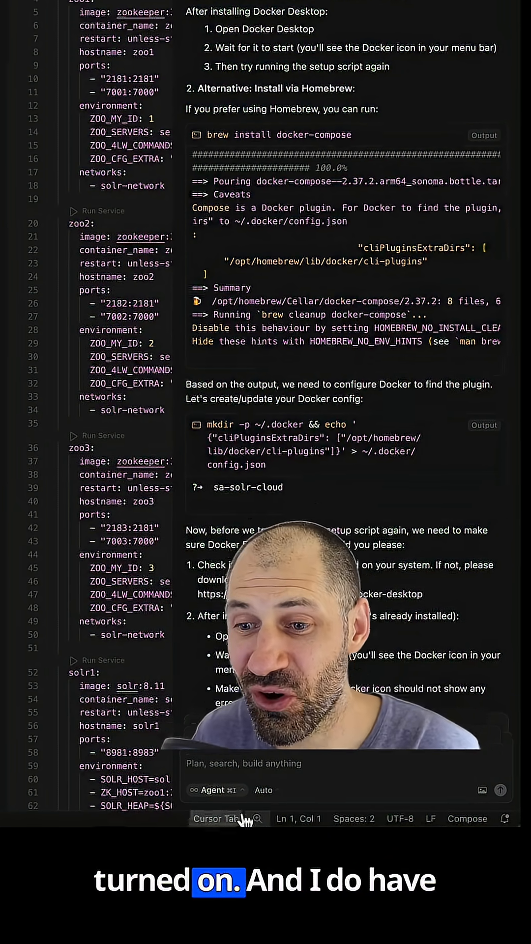
left_click(212, 790)
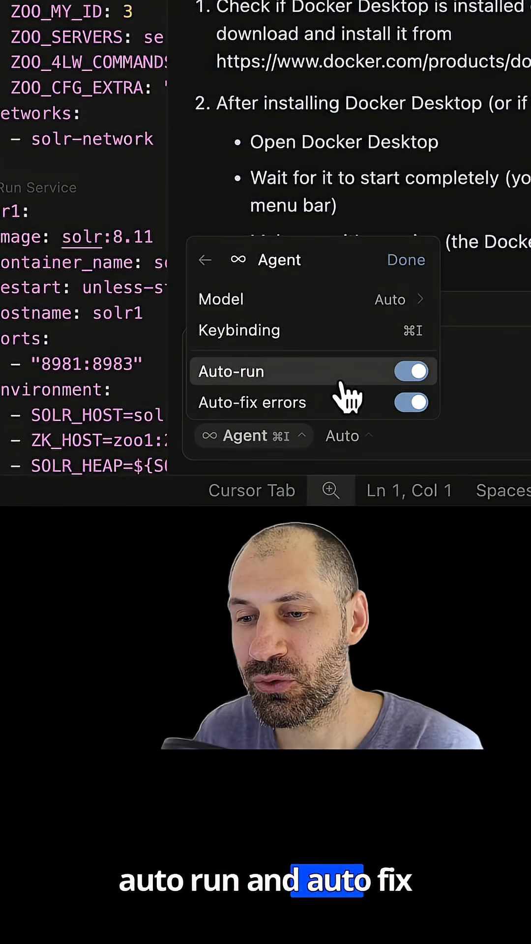
left_click(406, 260)
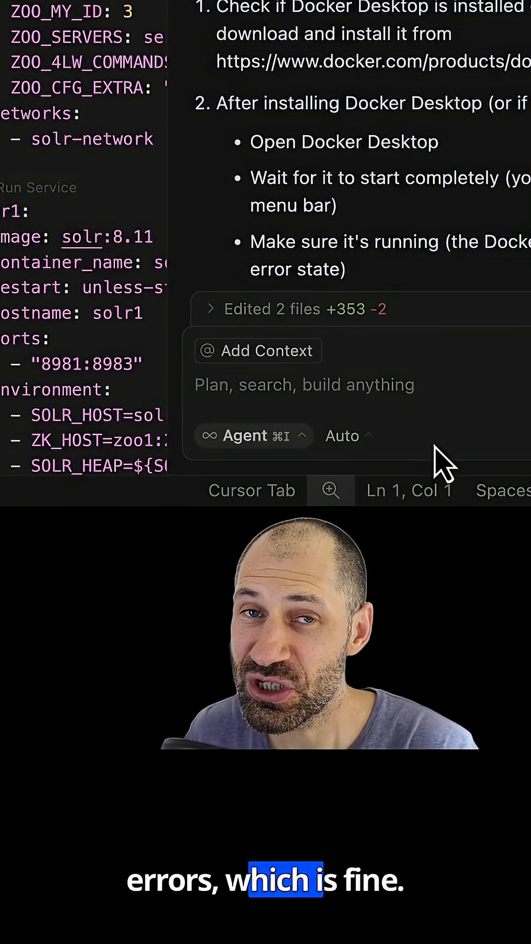